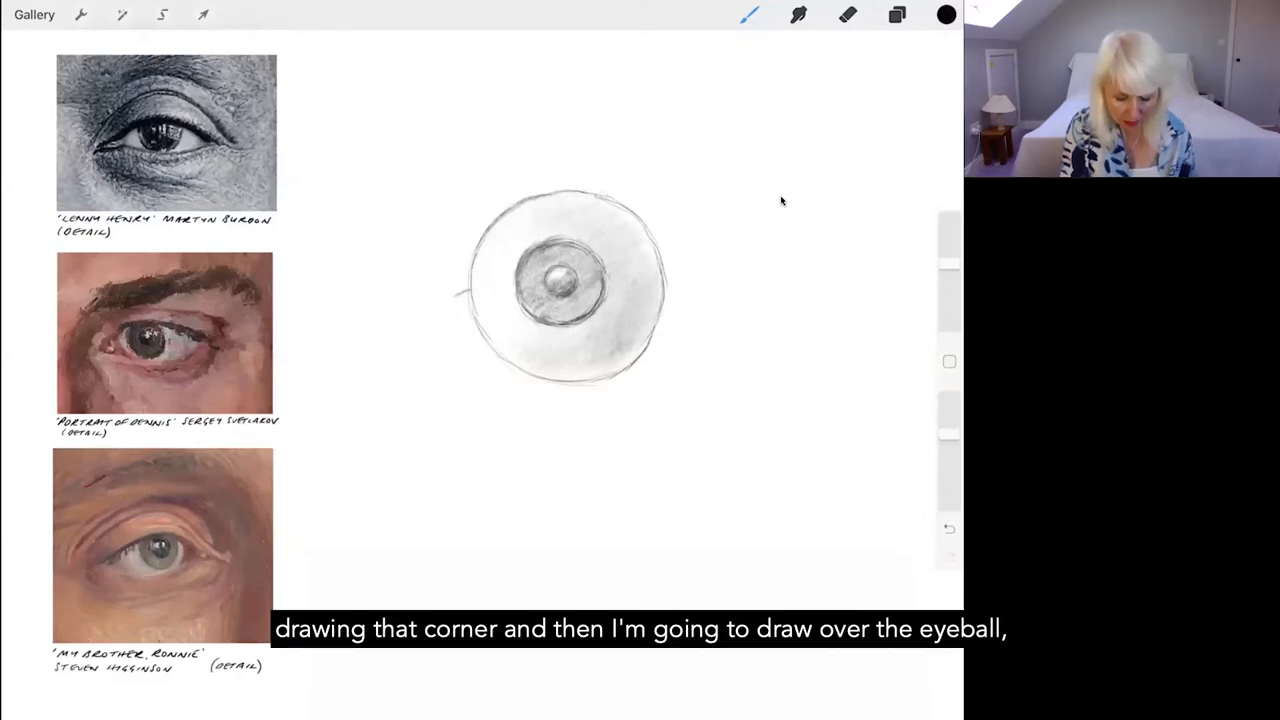
Draw the upper lid line over the eyeball, closing it at the inner corner.
left_click_drag(456, 296, 520, 270)
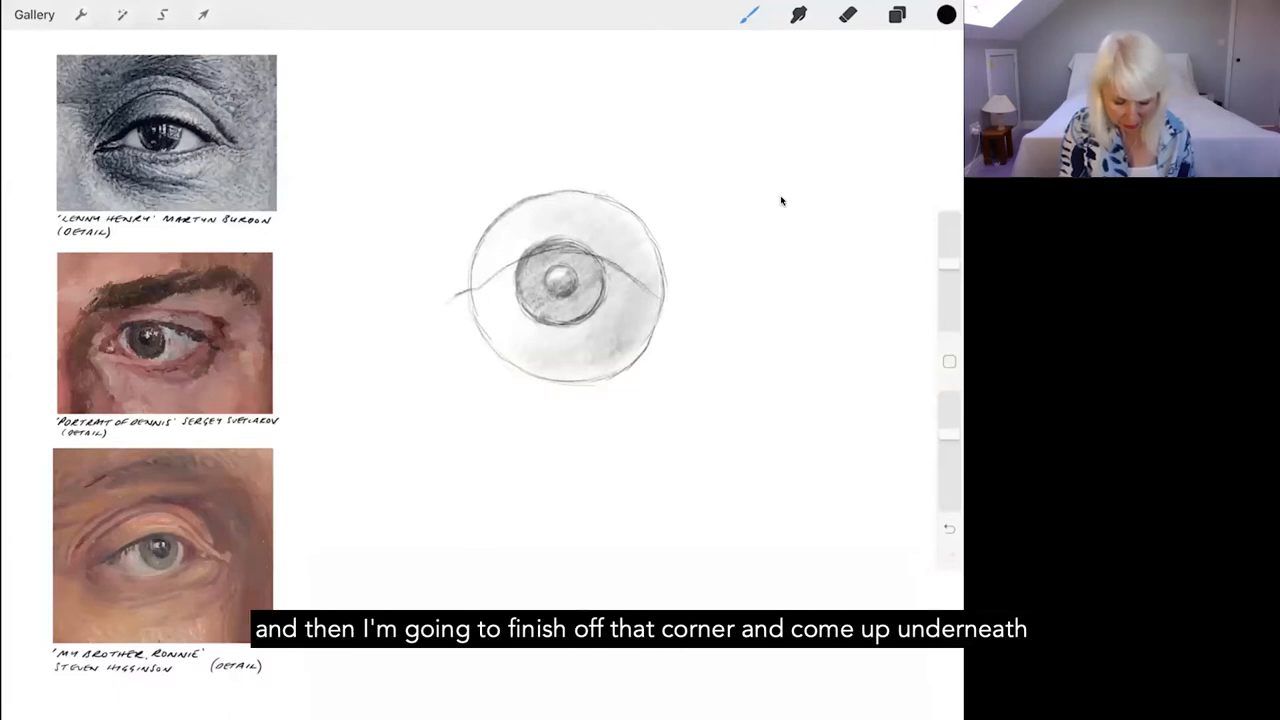
left_click_drag(470, 290, 444, 304)
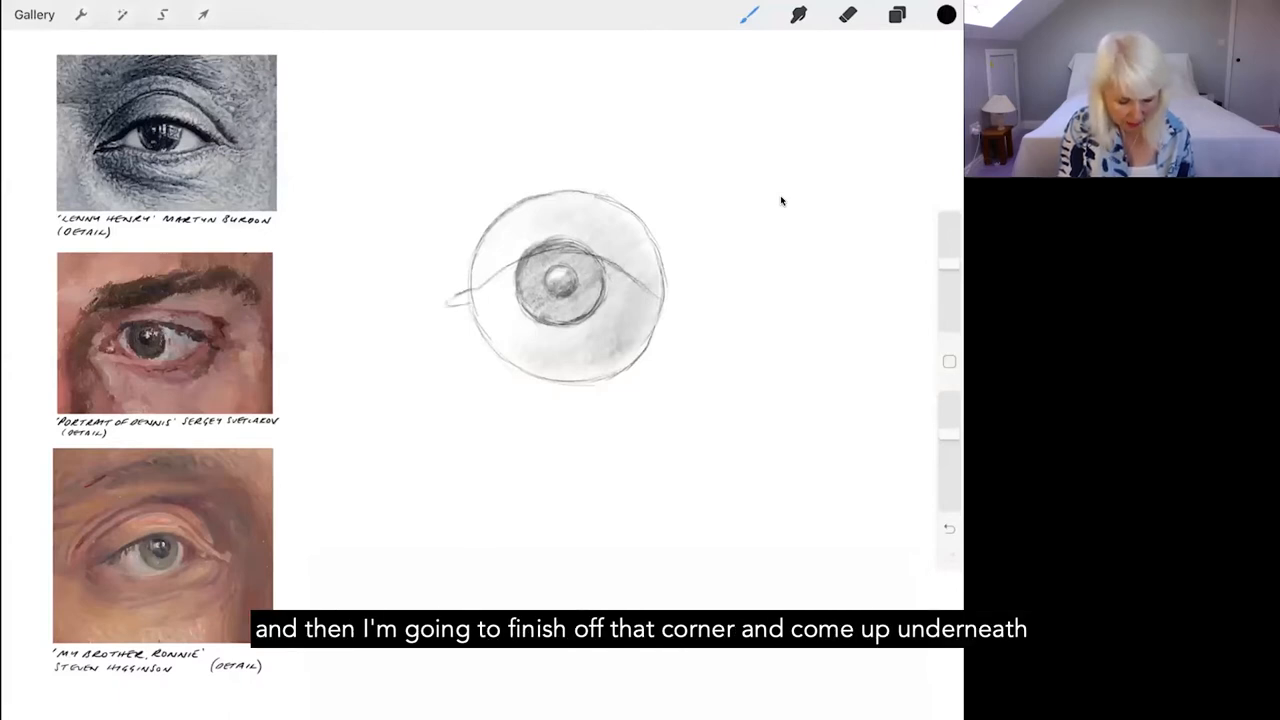
left_click_drag(480, 290, 444, 304)
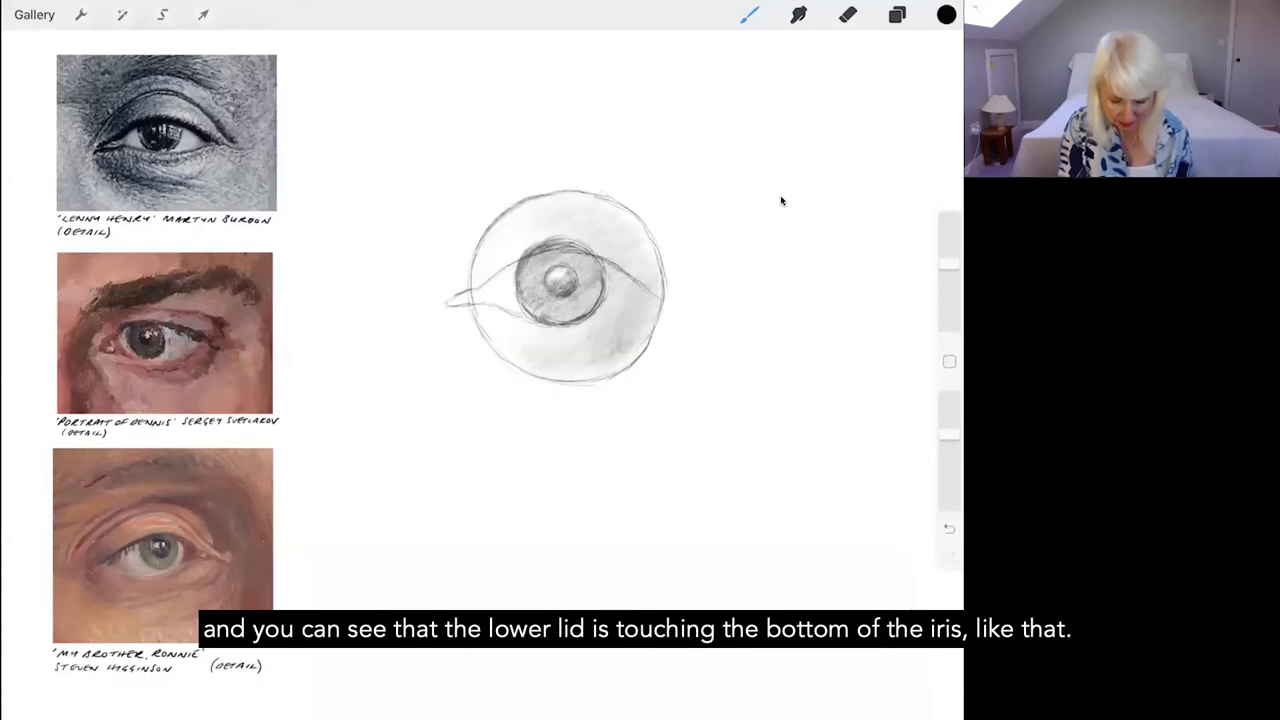
Draw the lower lid line beneath the eye so it touches the bottom of the iris.
left_click_drag(490, 304, 584, 322)
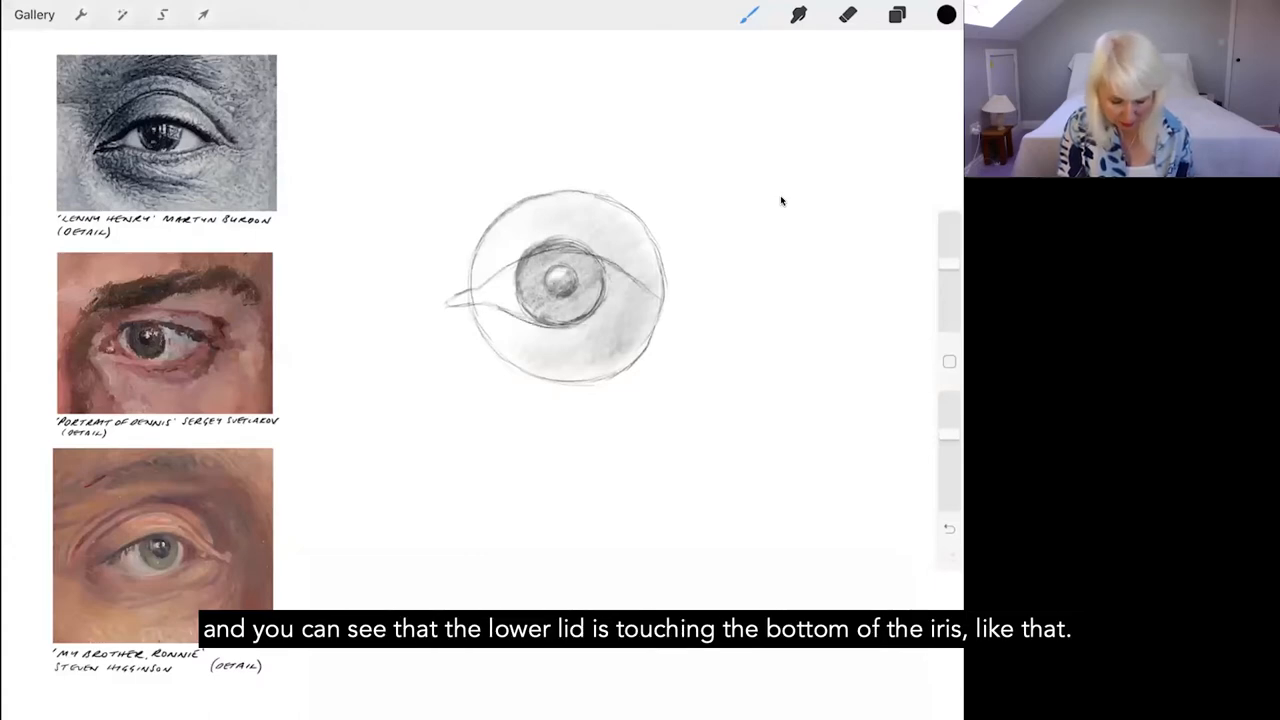
left_click_drag(450, 310, 640, 320)
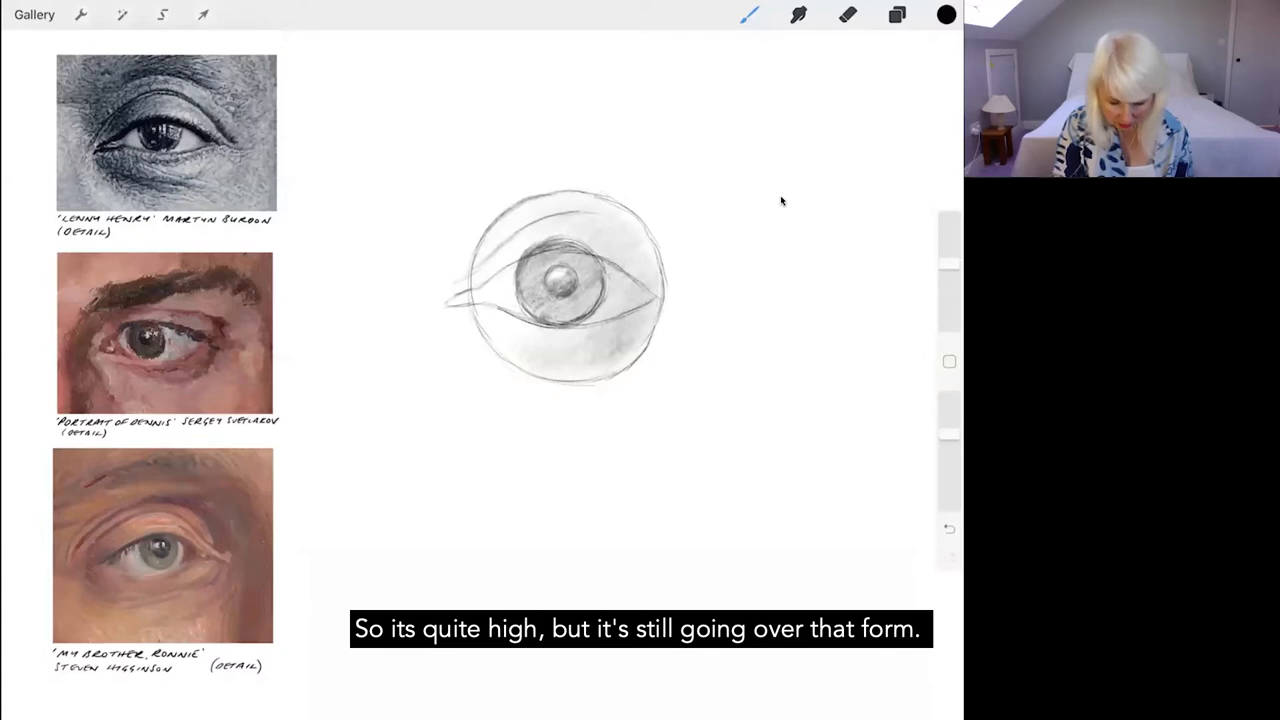
Thicken the upper lid edge and add a curved crease line arcing above it.
left_click_drag(550, 218, 616, 222)
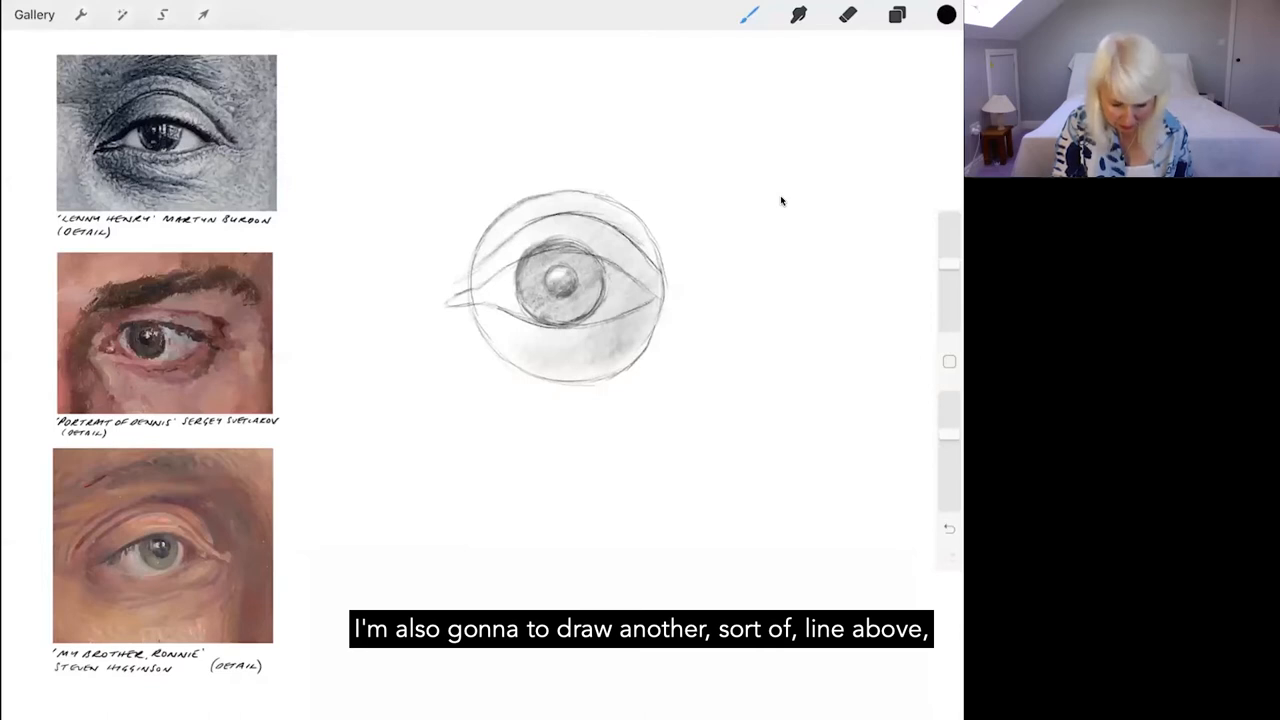
left_click_drag(490, 200, 540, 184)
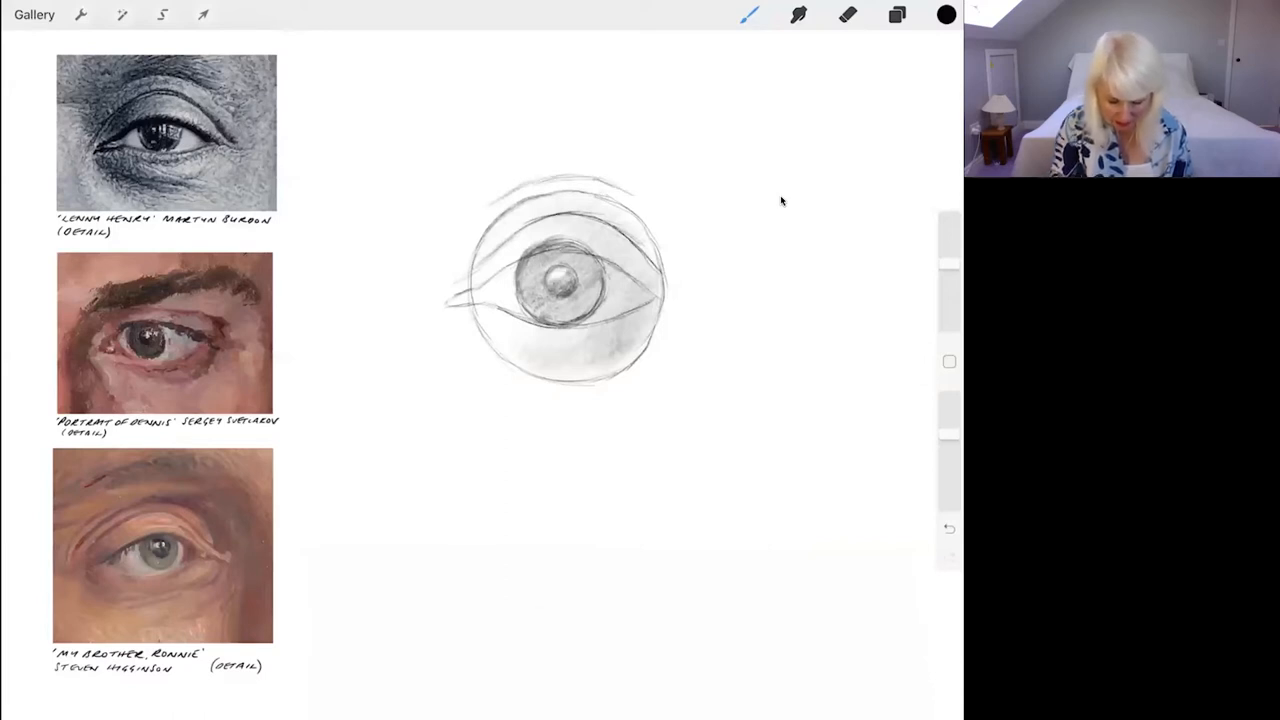
Erase the guiding eyeball circle, leaving only the lids, crease and iris.
left_click(848, 16)
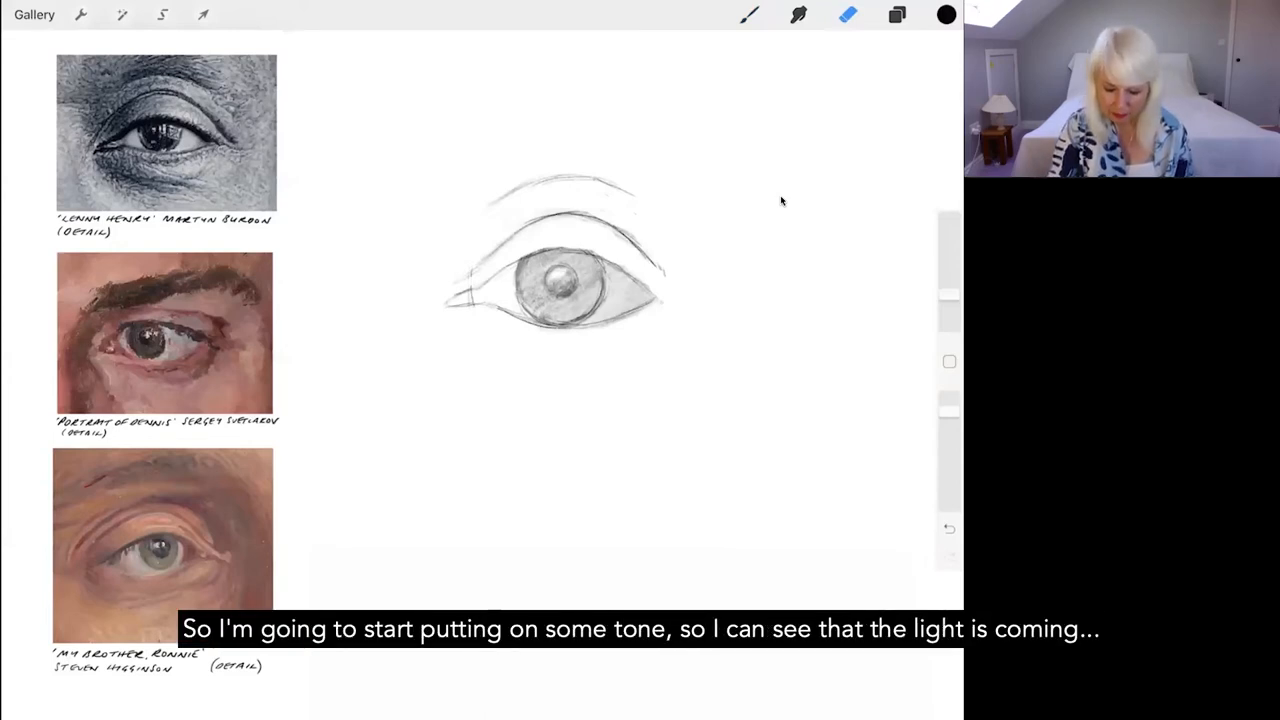
With the pencil, shade soft tone around the eye socket and reinforce the upper lid line.
left_click(748, 16)
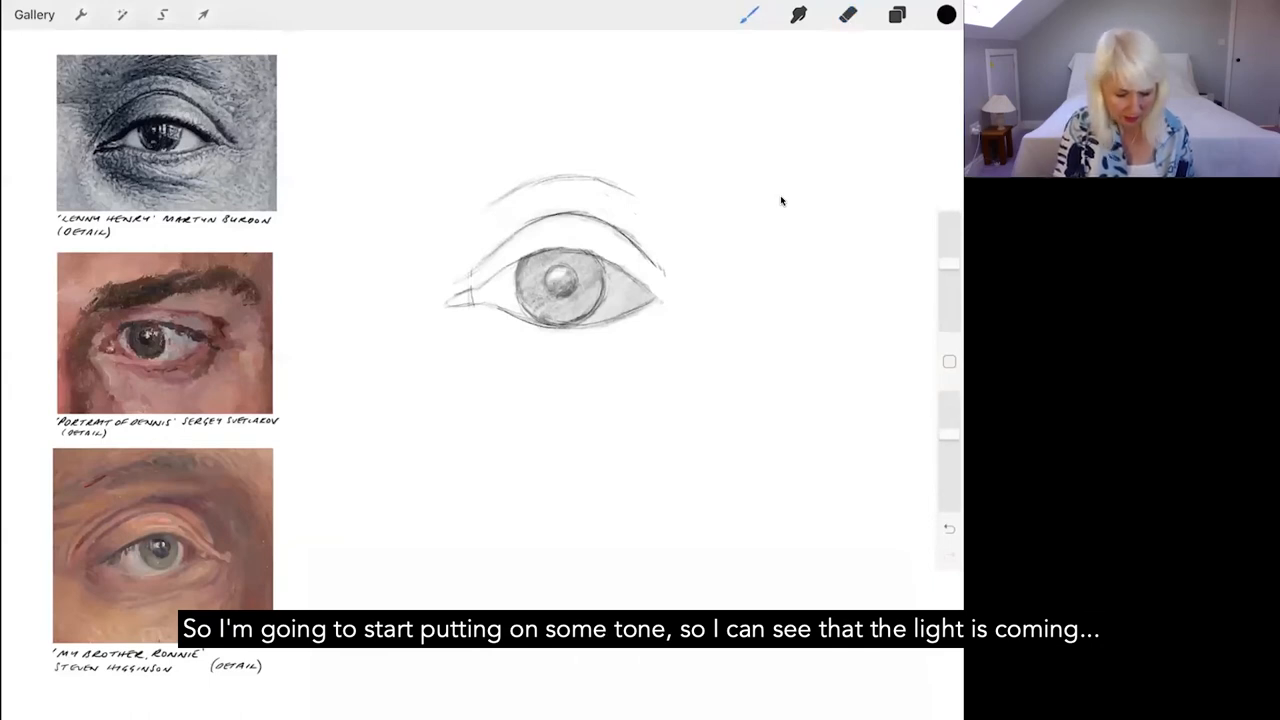
left_click_drag(730, 114, 664, 180)
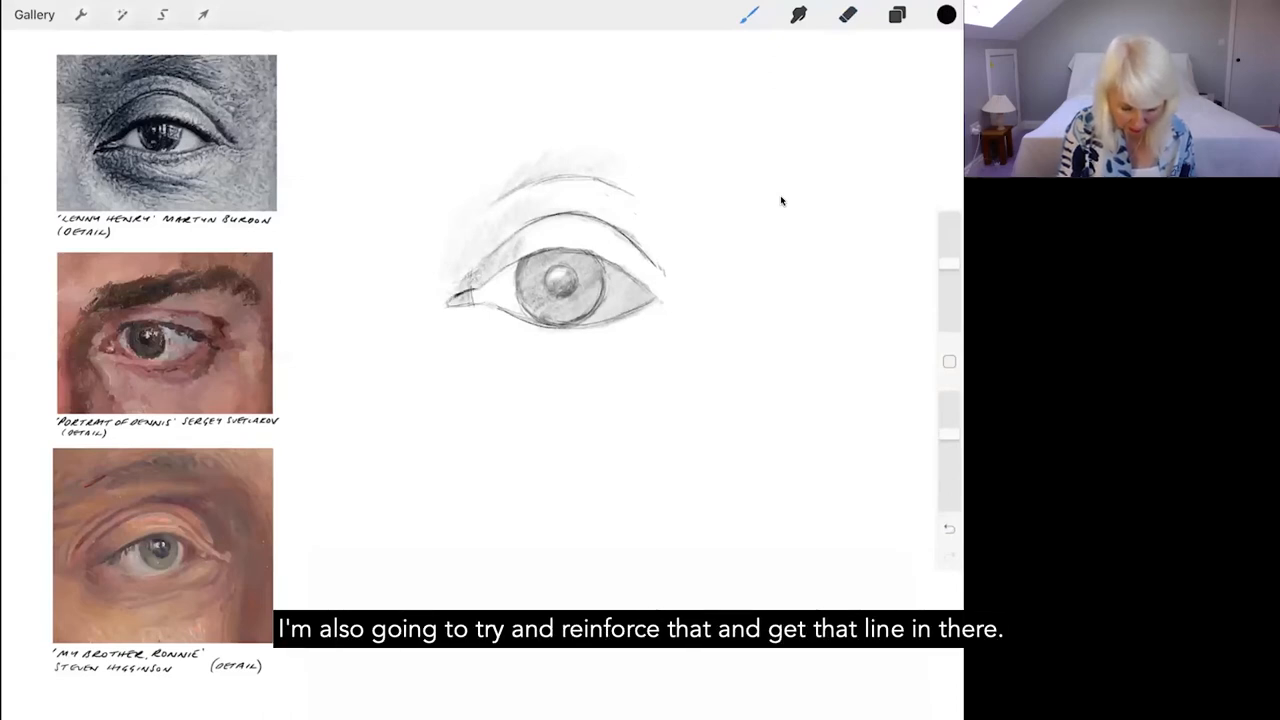
left_click_drag(470, 290, 450, 300)
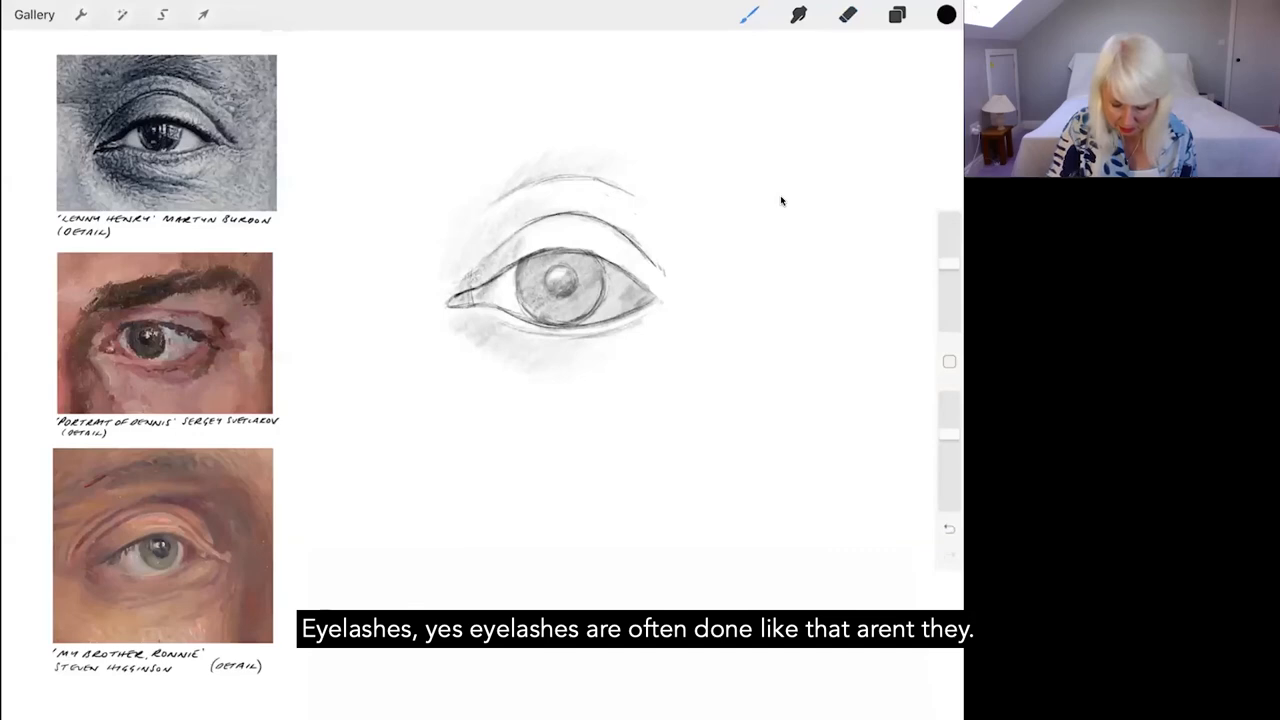
Sketch a few outward-fanning eyelash strokes on blank canvas beside the eye.
left_click_drag(790, 110, 900, 144)
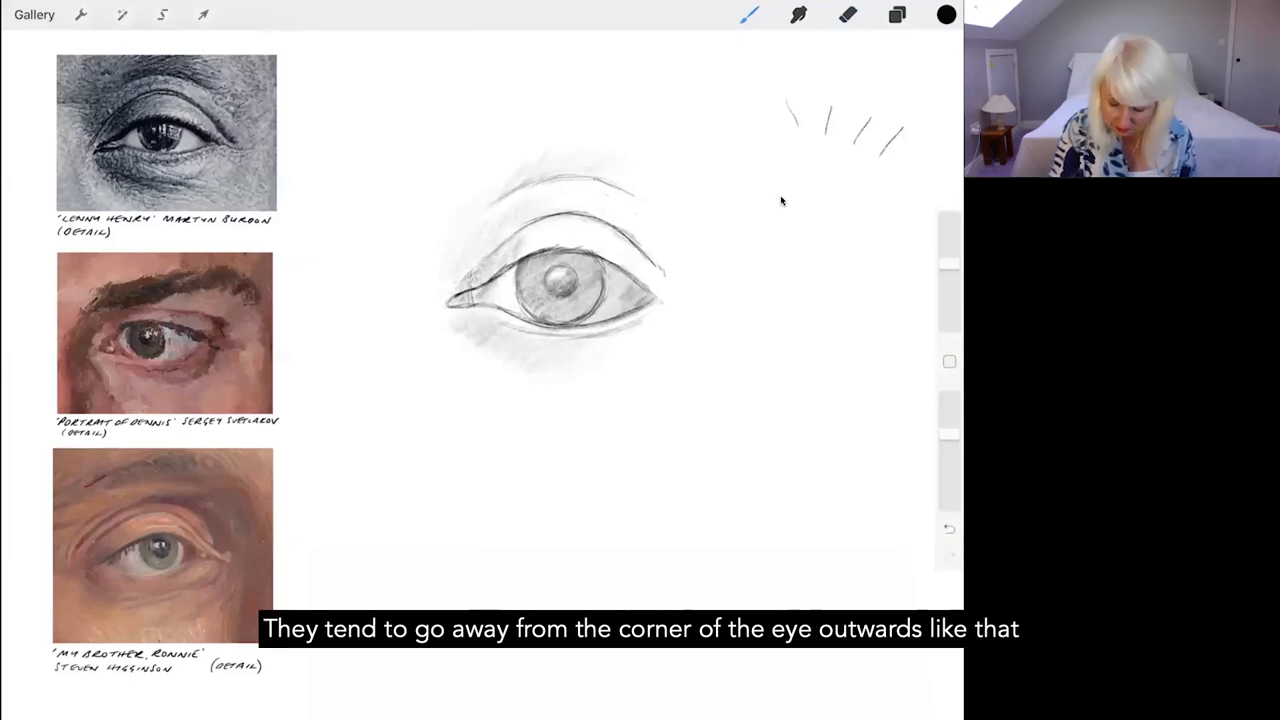
left_click_drag(844, 200, 810, 210)
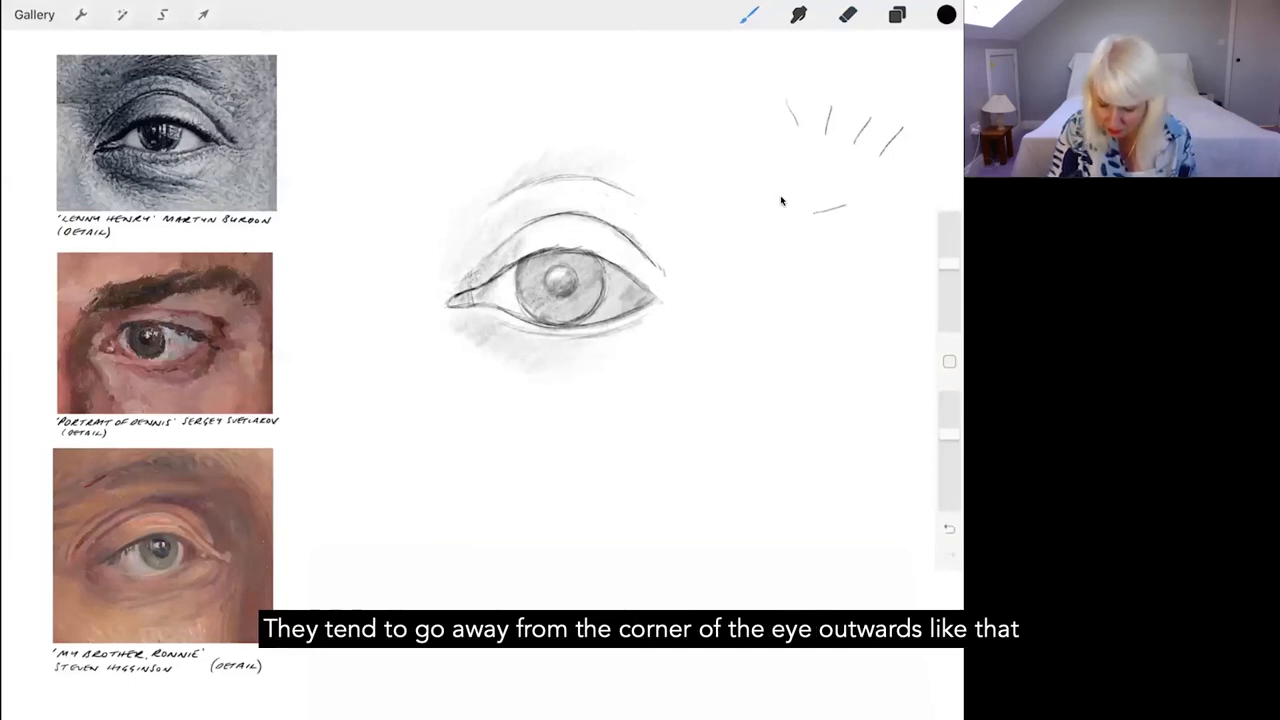